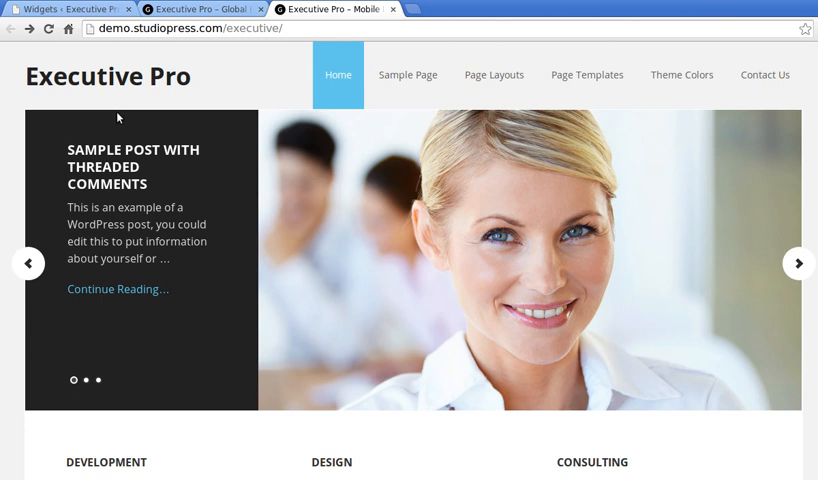
mouse_move(122, 112)
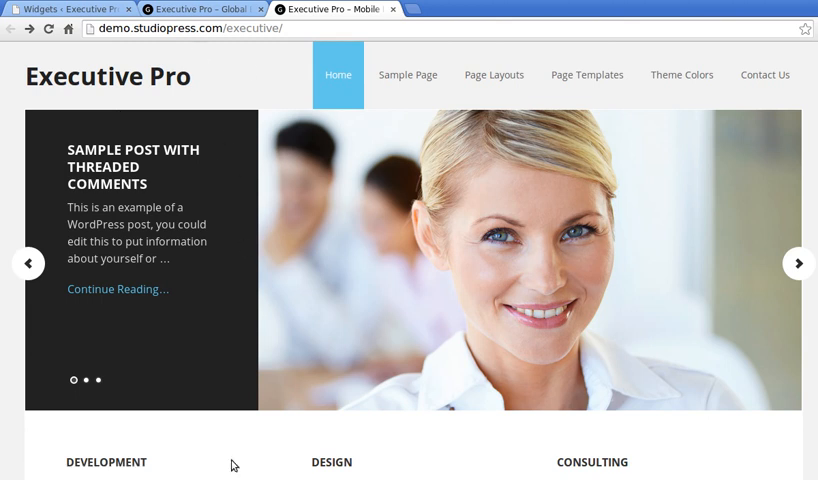
Step: Scroll through the local Executive Pro site and the Widgets screen's home-page widget areas
scroll(down, 3)
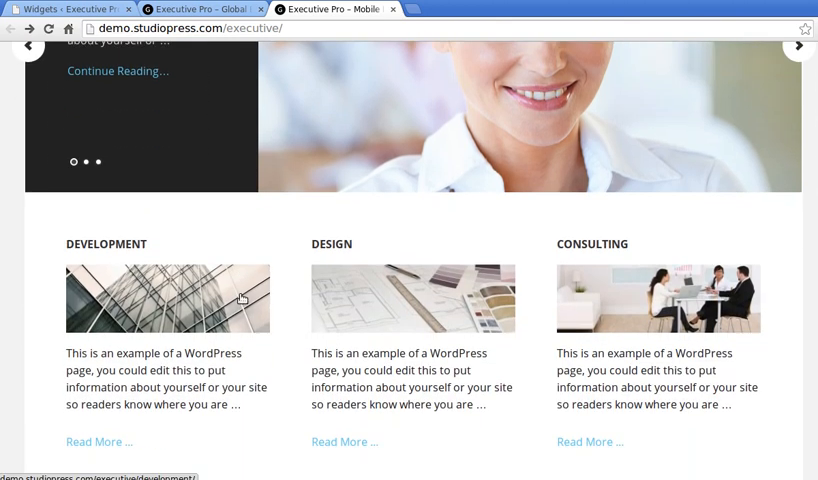
scroll(down, 3)
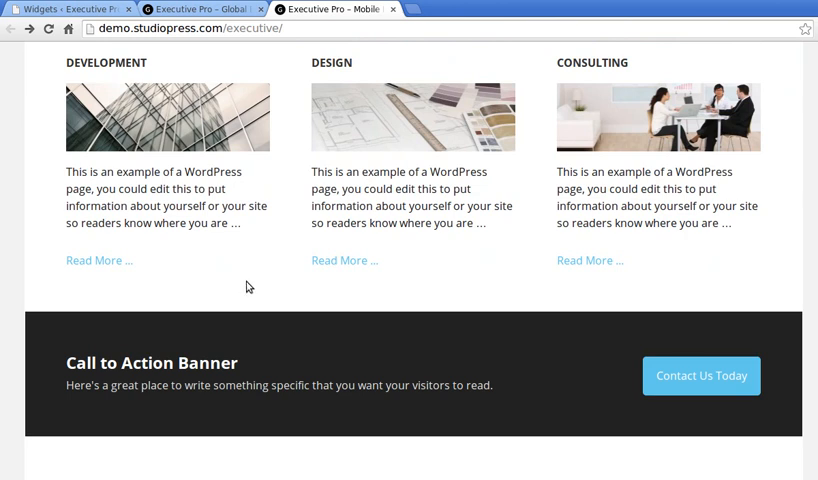
mouse_move(252, 284)
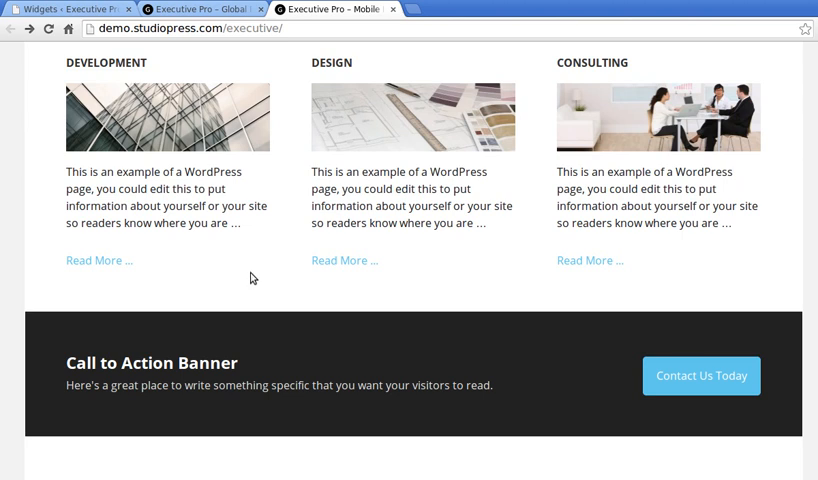
mouse_move(272, 154)
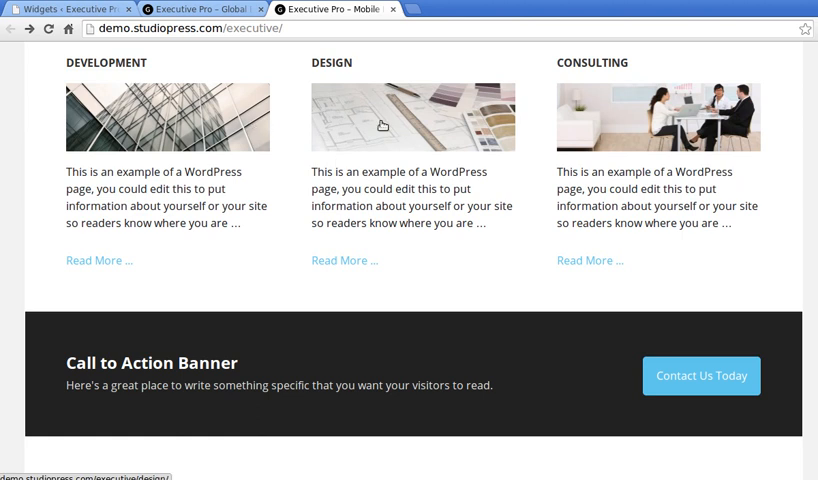
mouse_move(310, 196)
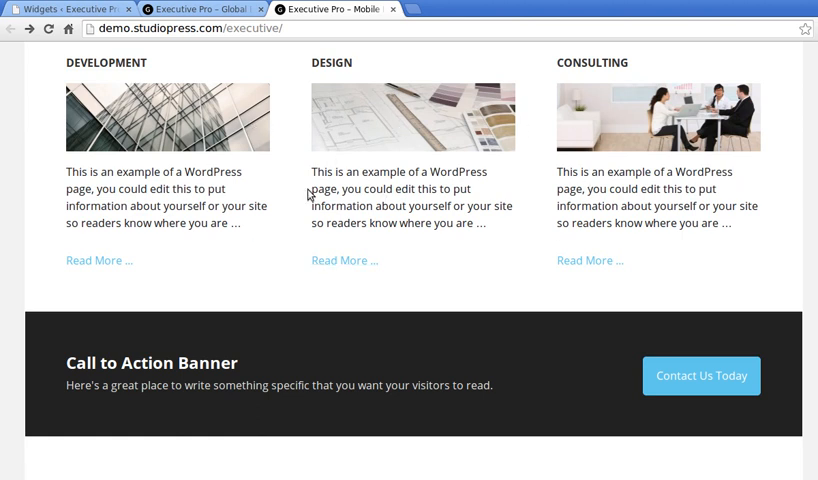
mouse_move(144, 44)
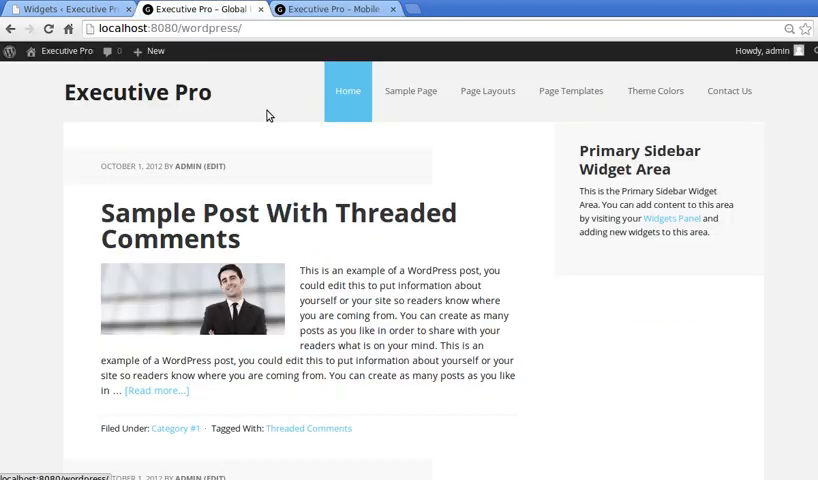
mouse_move(172, 328)
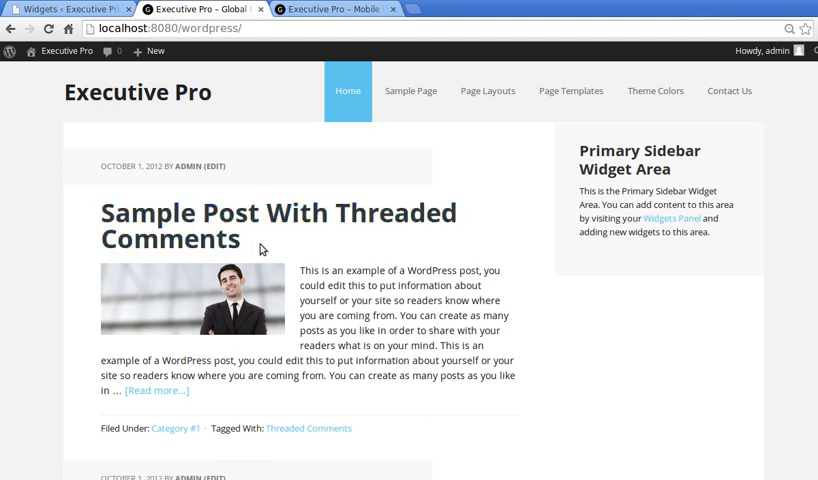
scroll(down, 3)
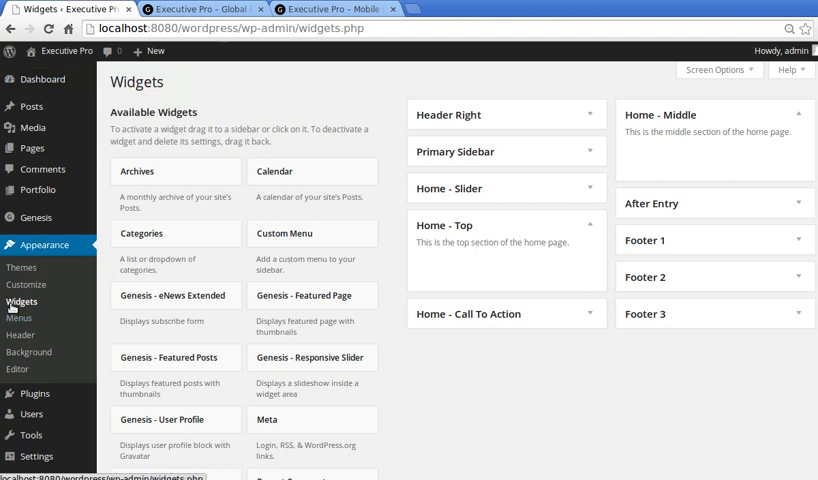
mouse_move(384, 424)
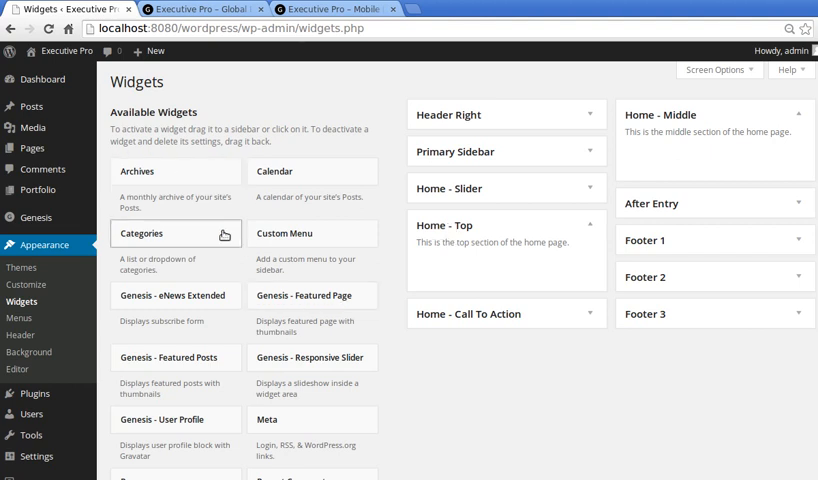
mouse_move(430, 240)
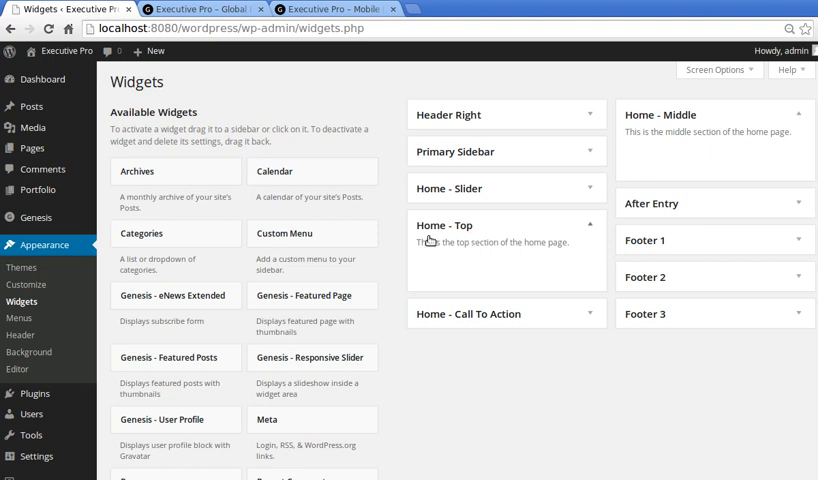
mouse_move(452, 232)
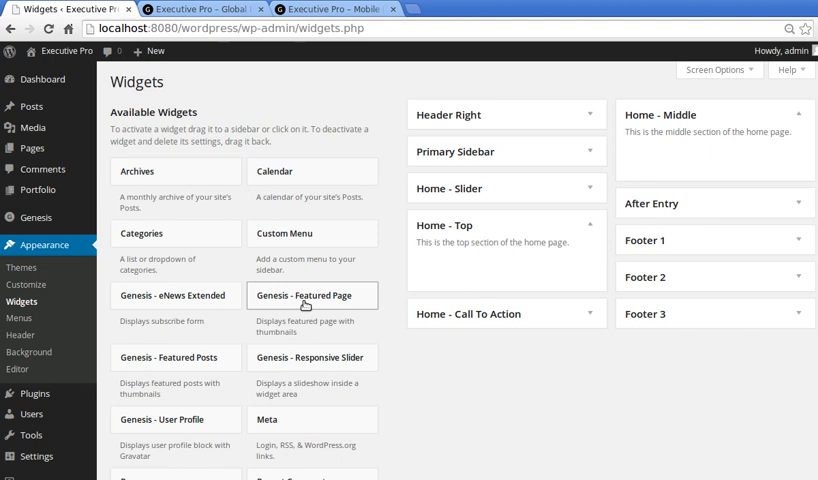
Step: Place a Genesis Featured Page widget in Home - Top and expand its settings
drag(304, 296, 472, 280)
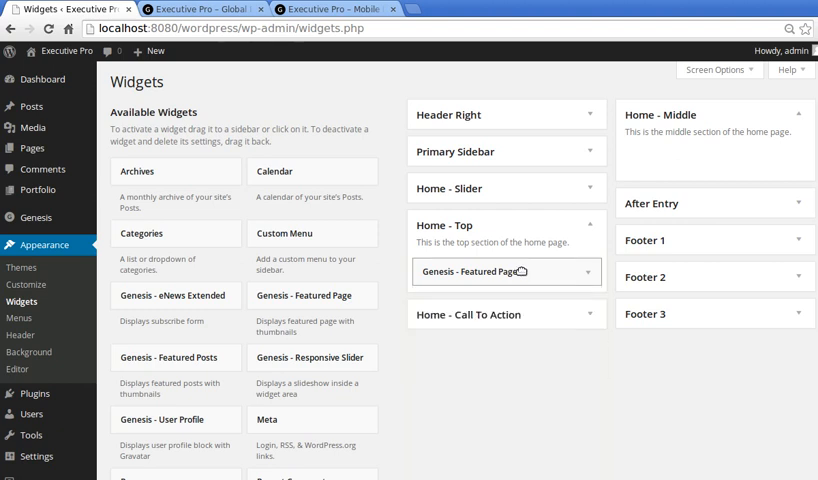
click(504, 272)
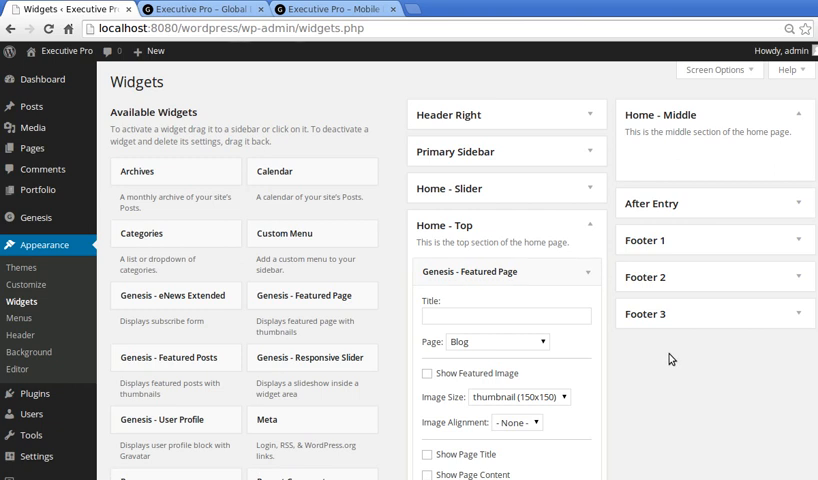
Step: Feature the Development page with title 'Development' and a 300x100 featured image
scroll(down, 3)
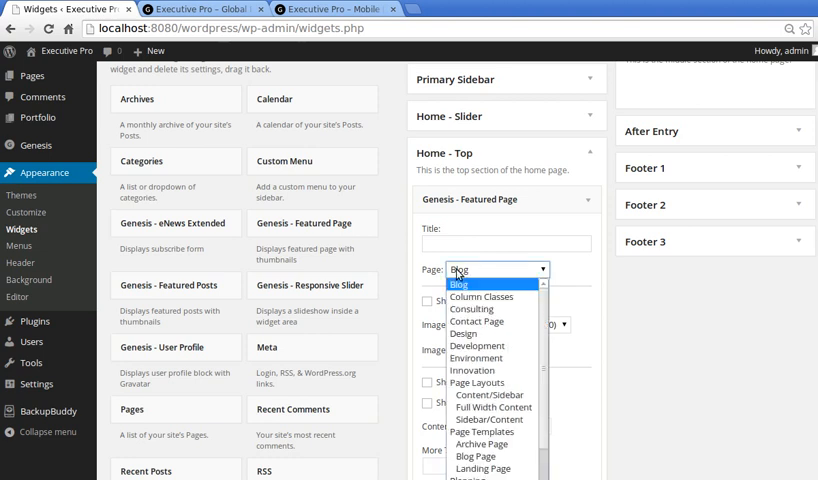
mouse_move(480, 344)
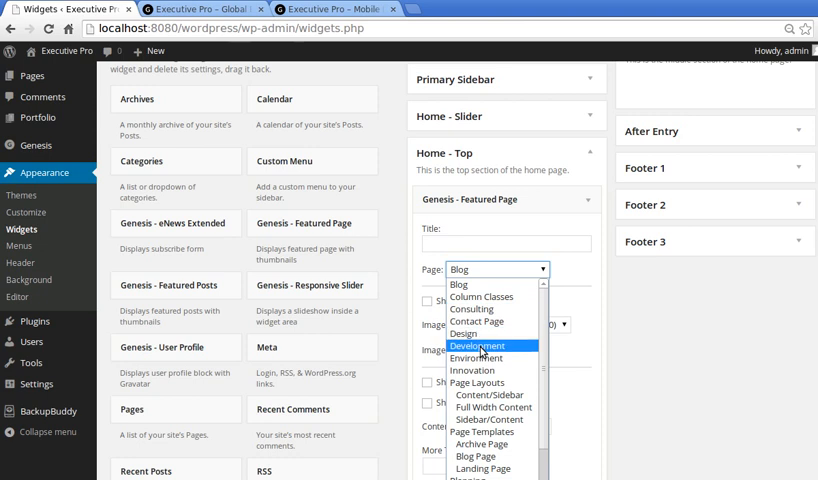
click(480, 344)
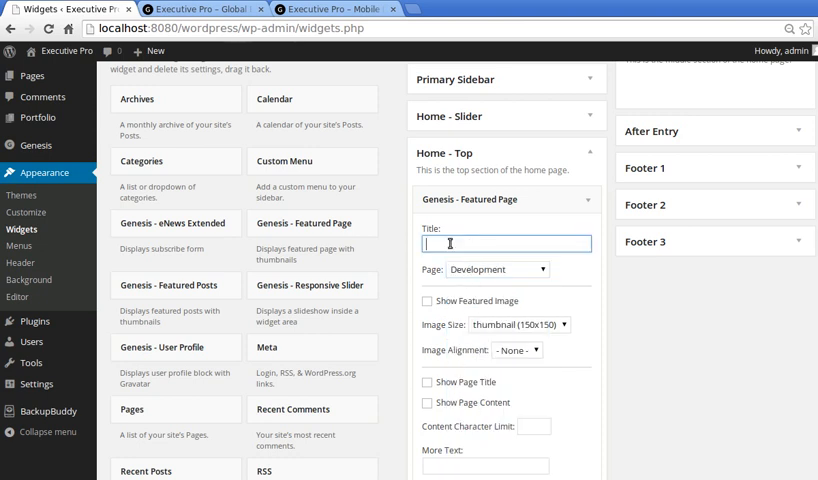
text(Development)
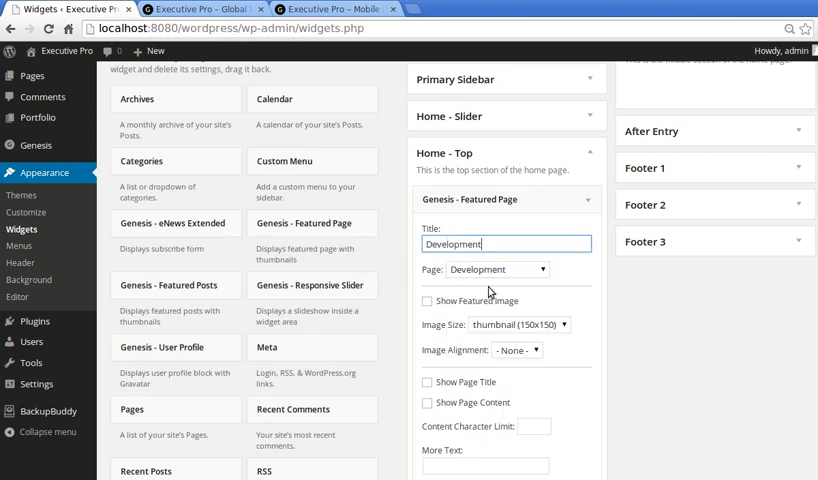
mouse_move(482, 304)
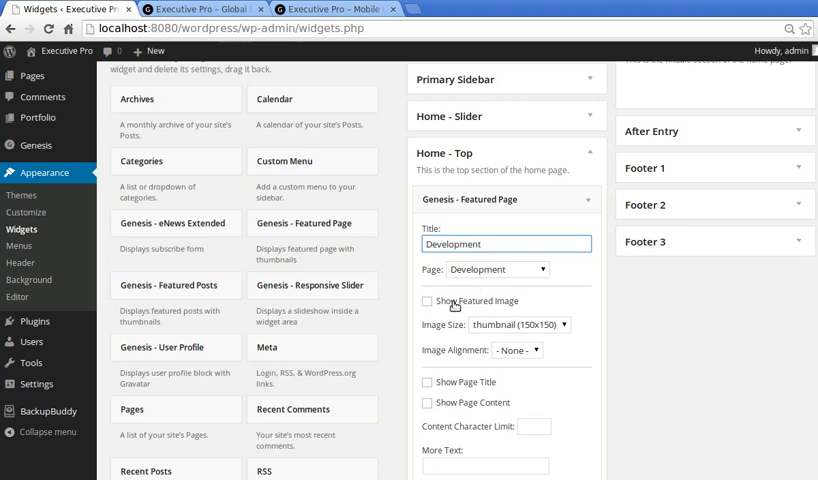
click(428, 300)
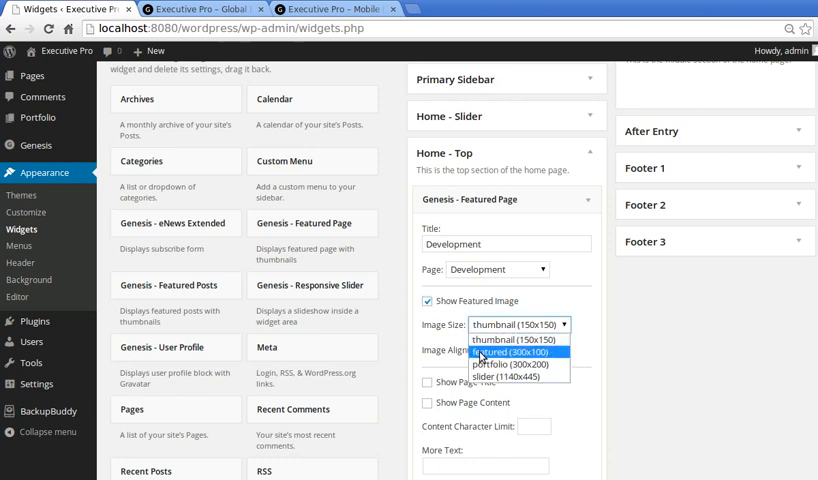
click(504, 352)
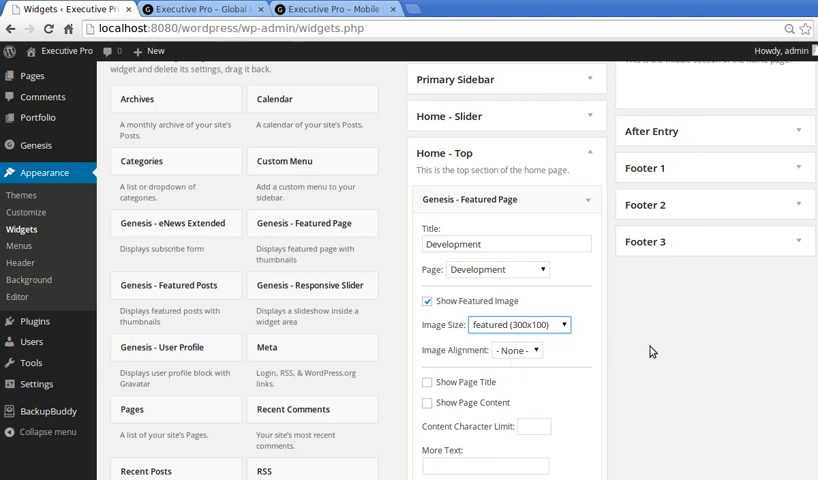
Step: Set content limit 140, More Text 'Read More', show the page title, and save the widget
scroll(down, 3)
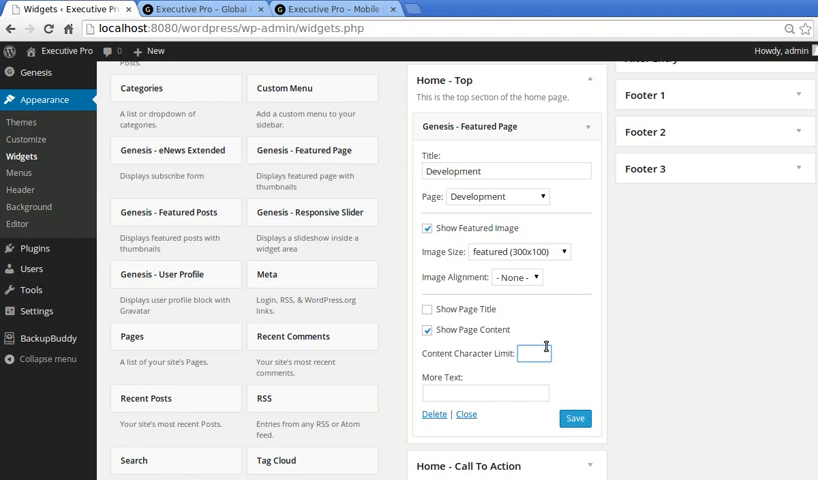
text(140)
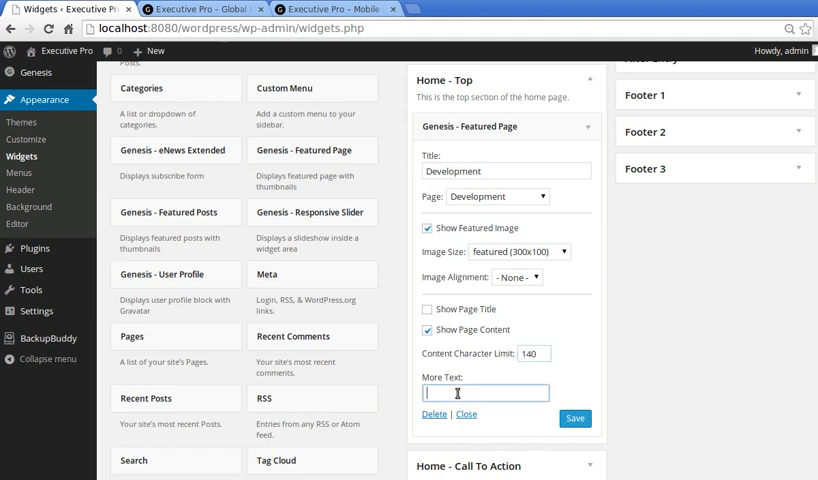
text(Read)
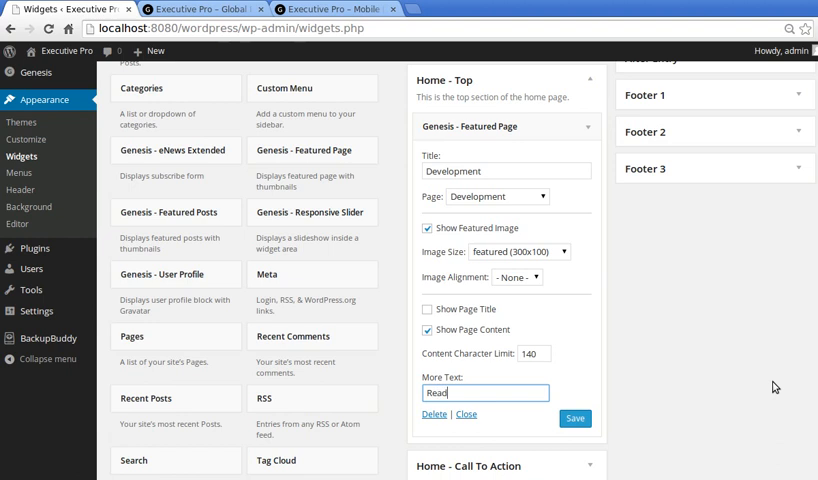
text(More...)
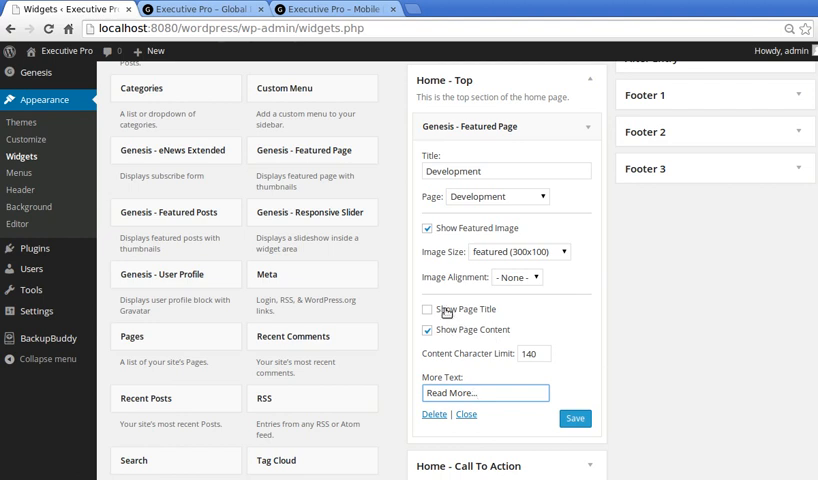
click(428, 308)
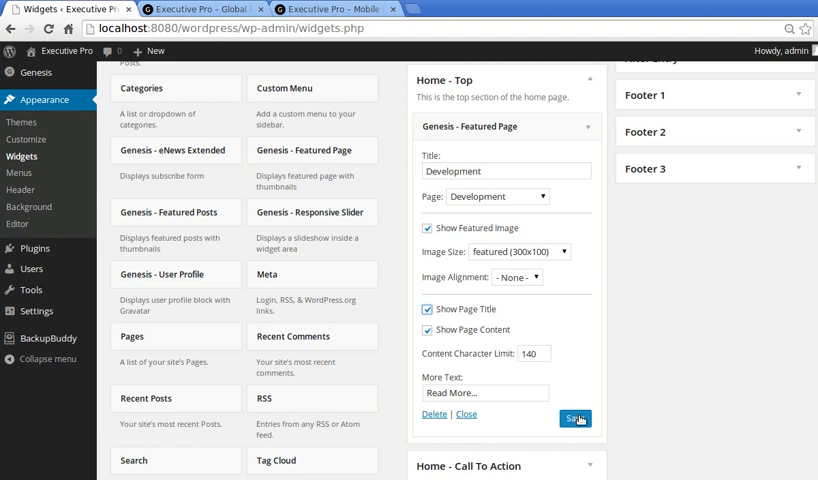
click(576, 418)
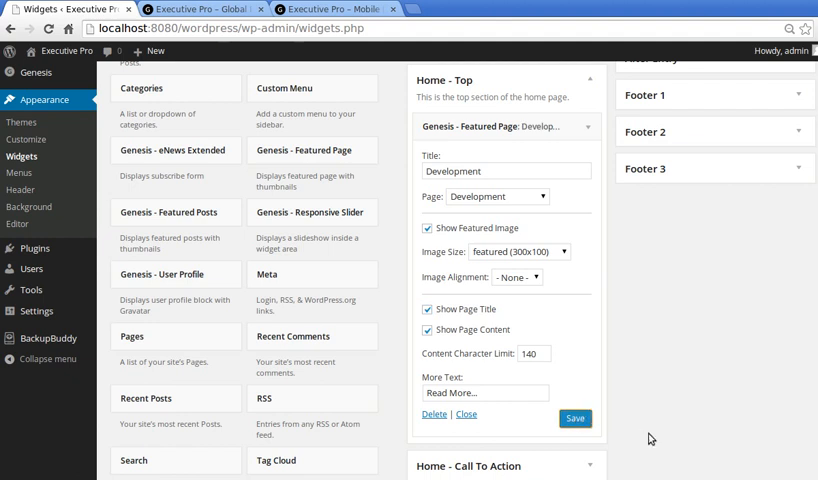
Step: Preview the Development box on the live home page, then return to the widget settings
click(200, 8)
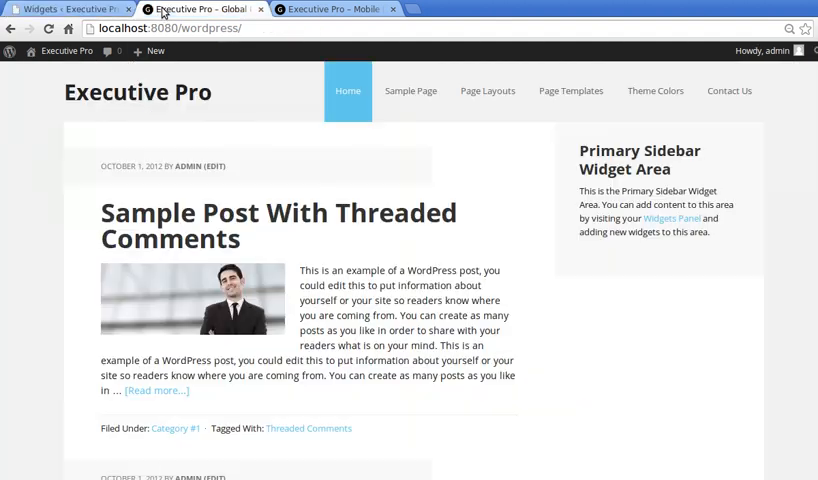
scroll(down, 3)
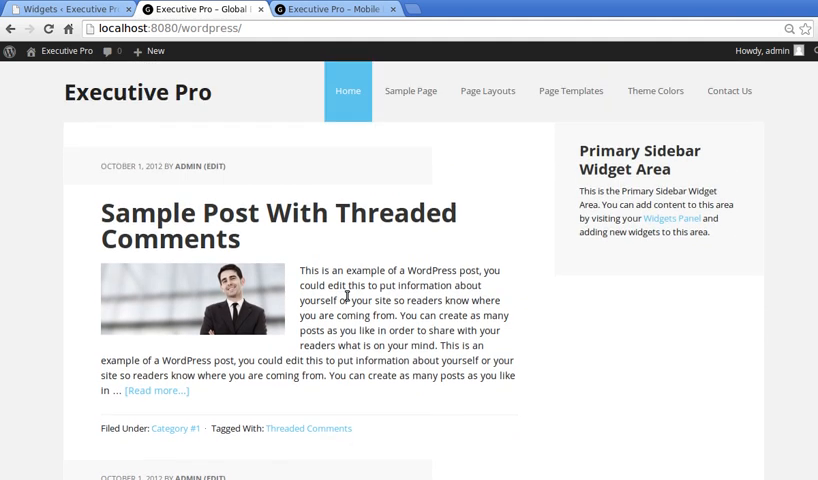
mouse_move(172, 116)
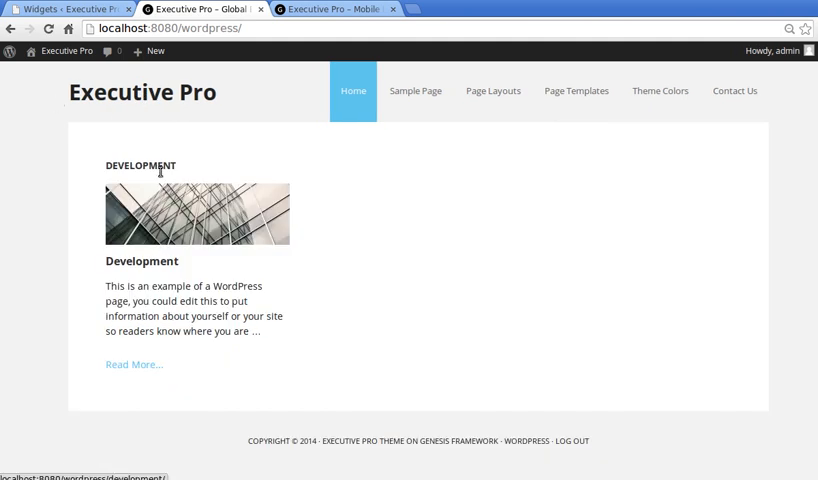
mouse_move(160, 346)
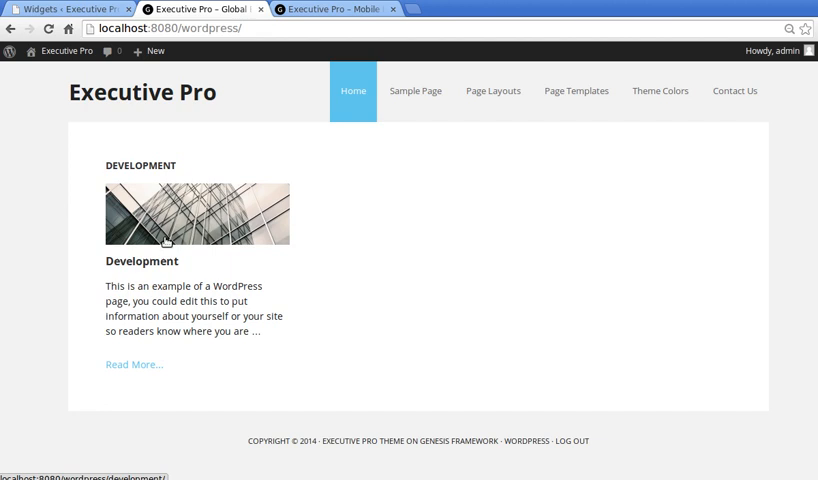
mouse_move(222, 228)
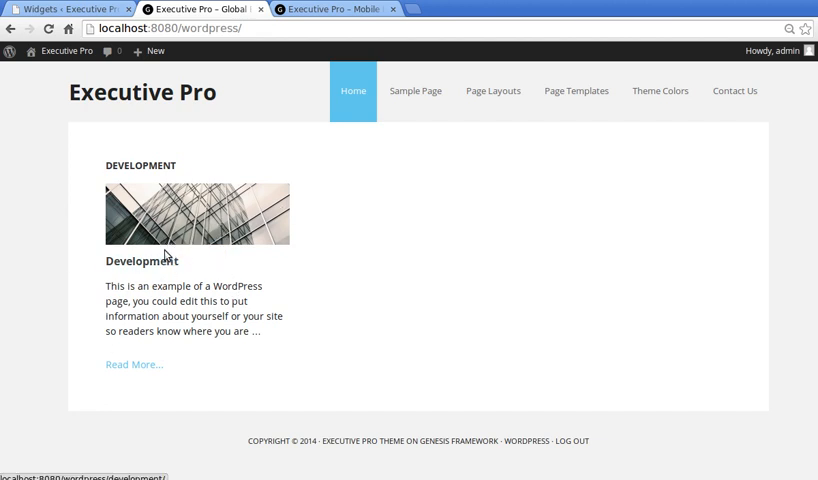
mouse_move(138, 284)
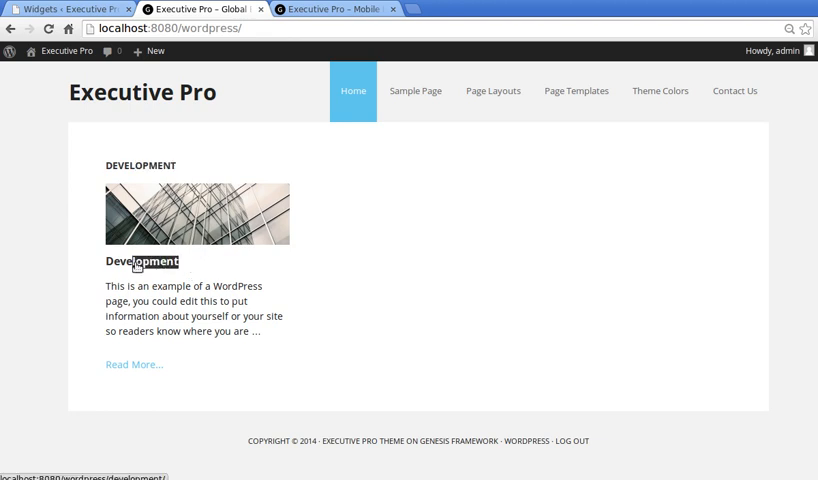
click(64, 8)
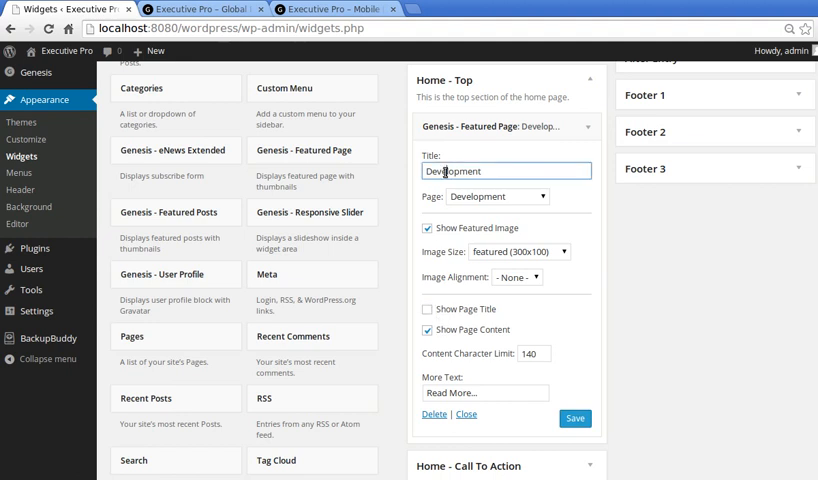
Step: Untick Show Page Title in the Development widget and save it
click(426, 310)
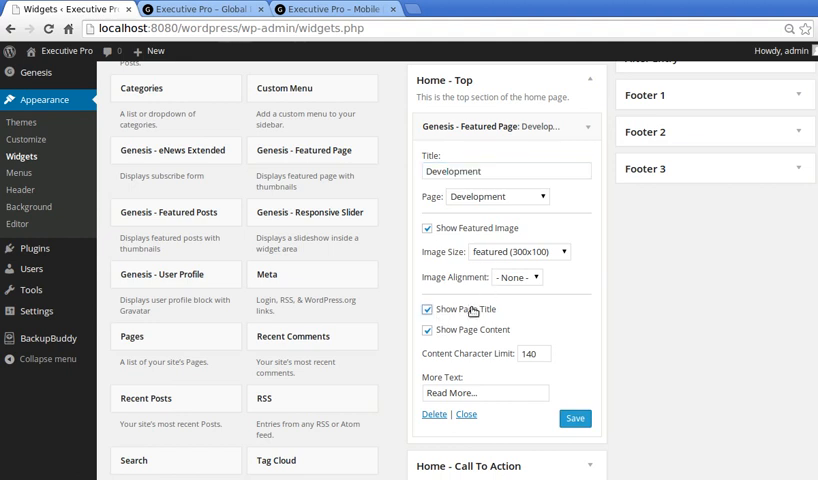
click(428, 308)
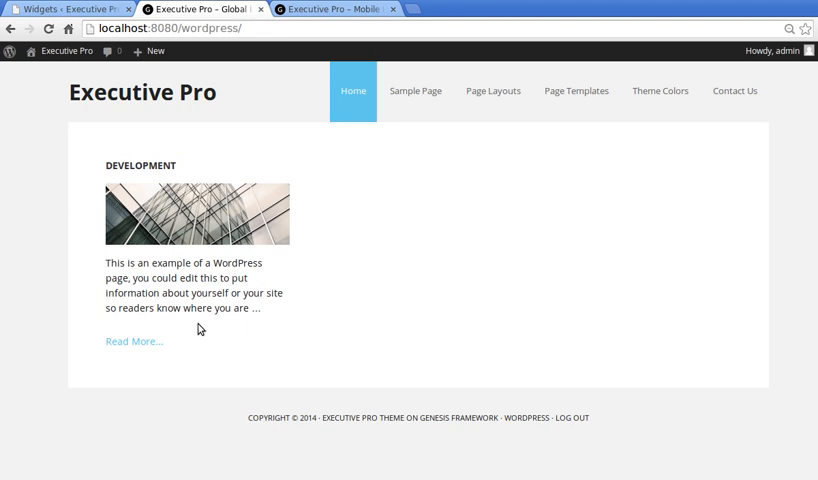
mouse_move(230, 300)
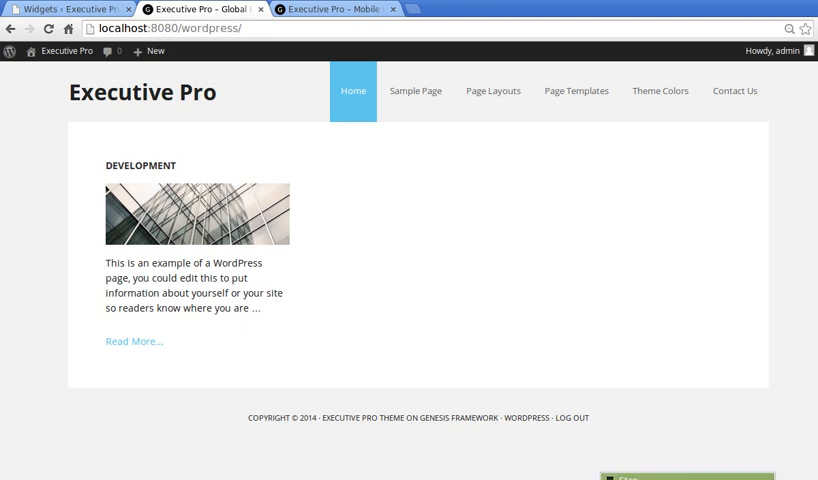
Step: Return to the widgets and keep Development as the featured page in the first box
click(68, 8)
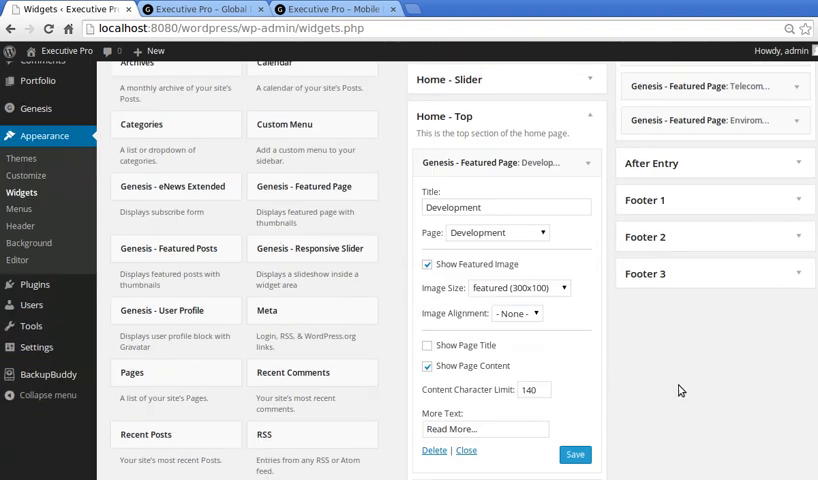
scroll(down, 3)
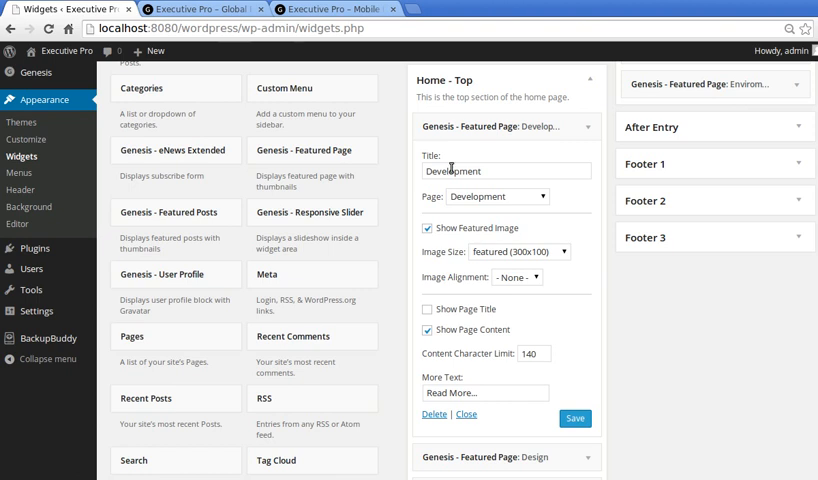
click(504, 196)
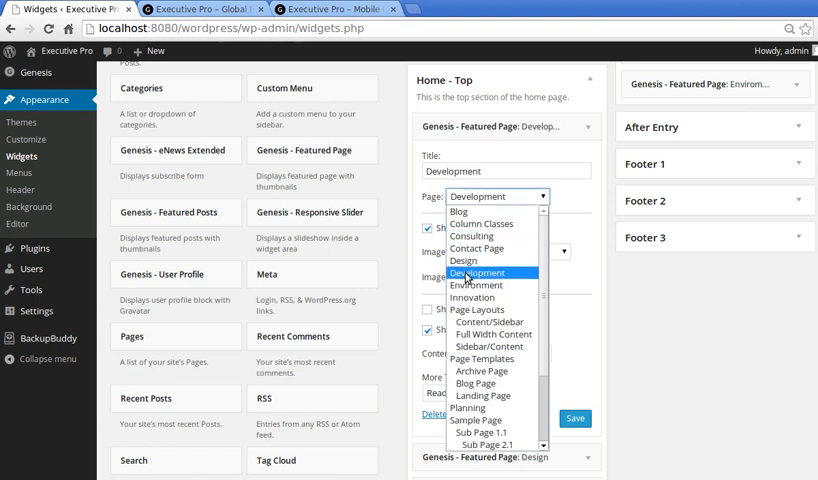
mouse_move(604, 300)
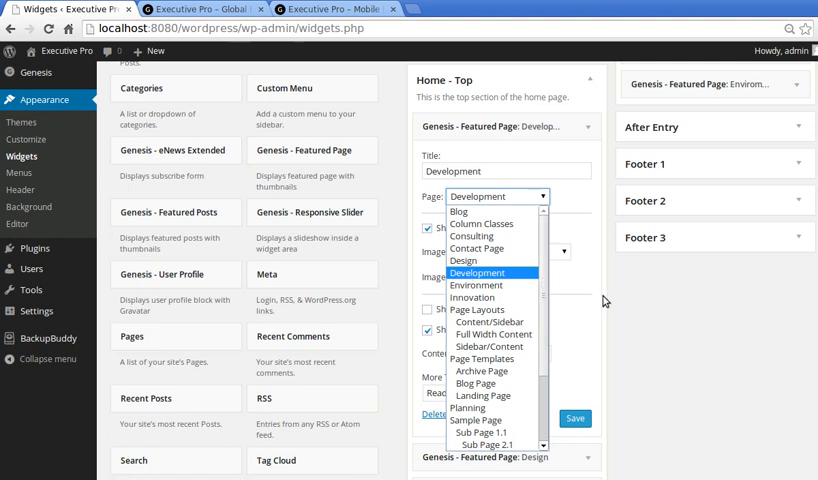
click(478, 272)
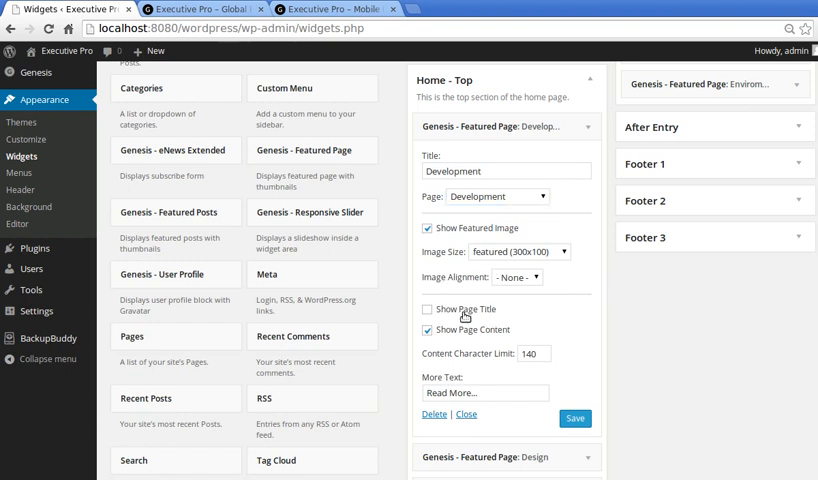
Step: Configure further Featured Page boxes, editing their Read More text
click(504, 170)
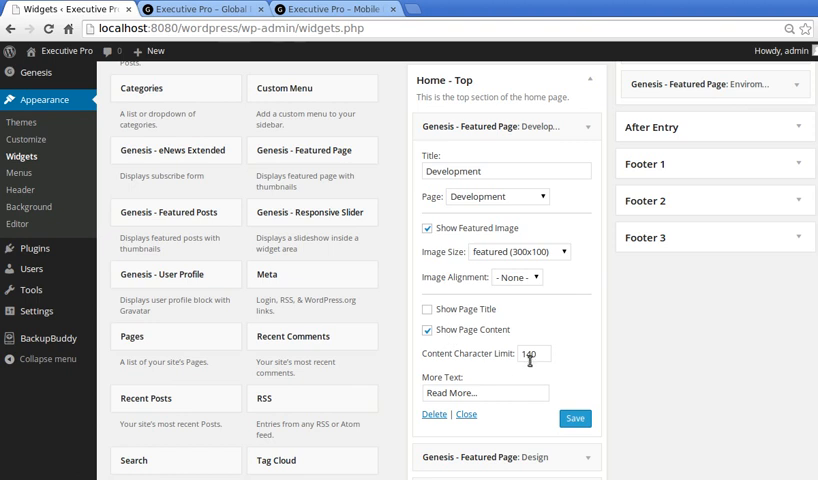
click(484, 392)
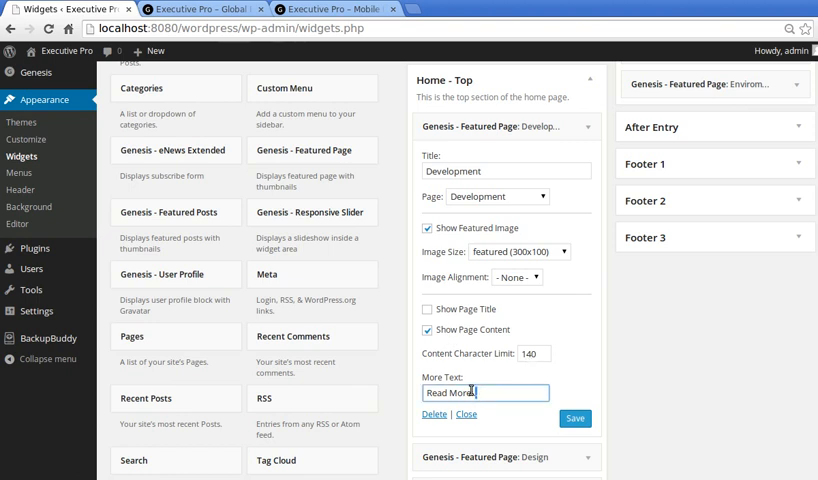
mouse_move(622, 408)
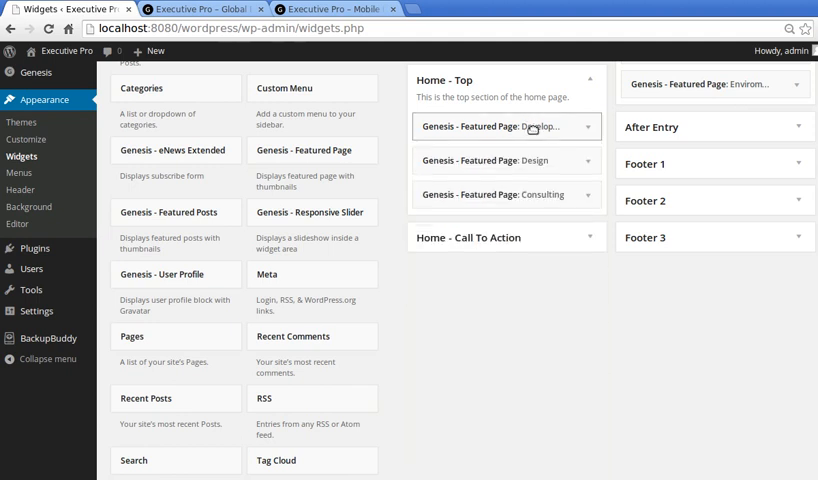
click(504, 160)
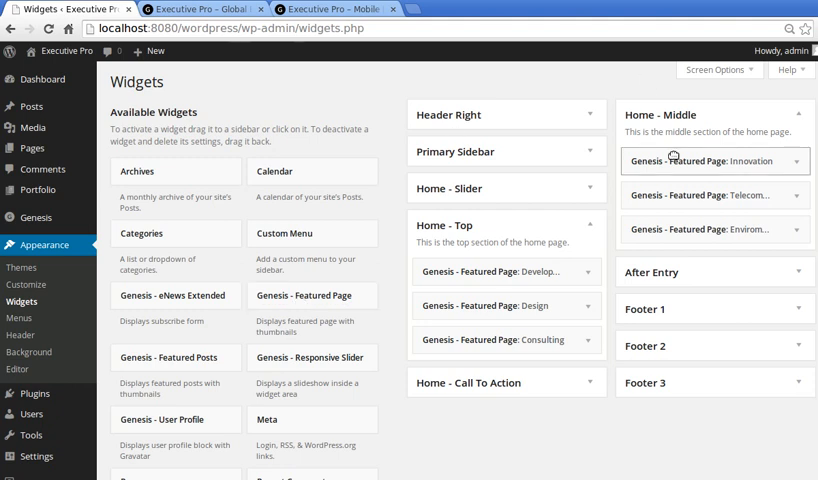
Step: View the home page showing all six featured page boxes
click(196, 8)
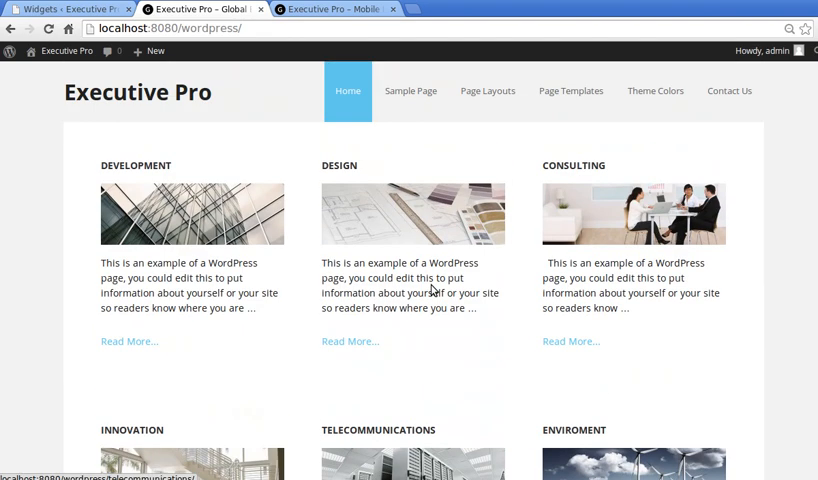
mouse_move(176, 220)
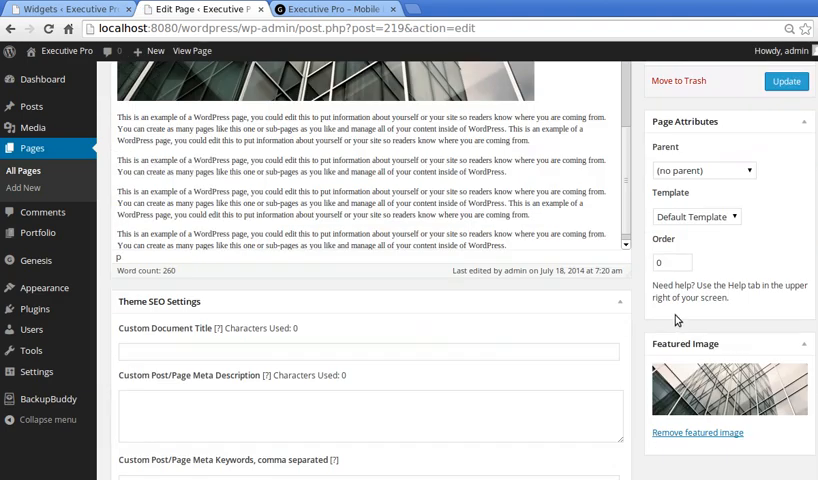
Step: Review the Development page's Featured Image box, then return to the live home page
scroll(down, 3)
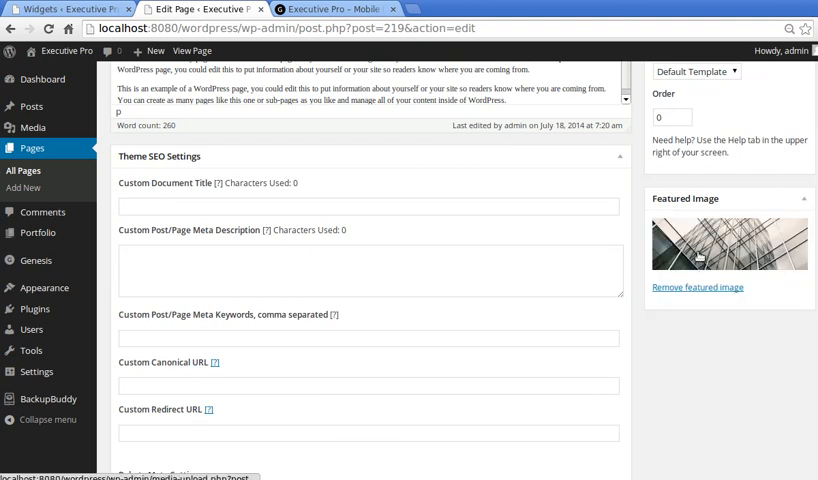
mouse_move(730, 244)
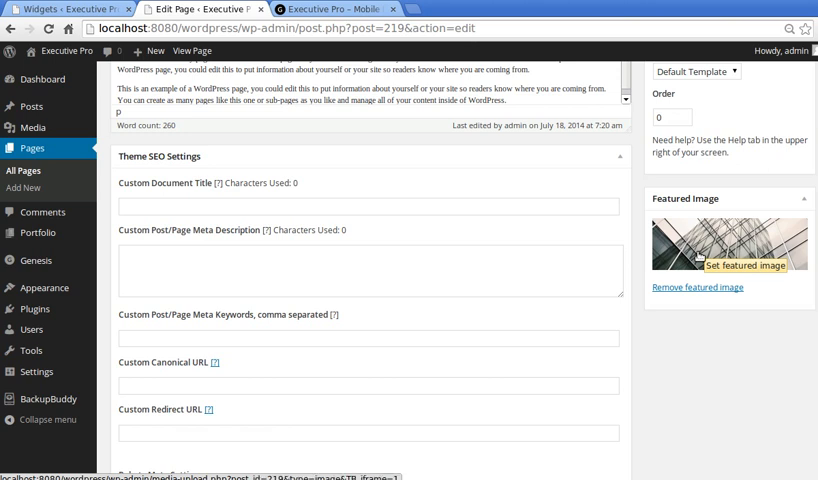
mouse_move(688, 310)
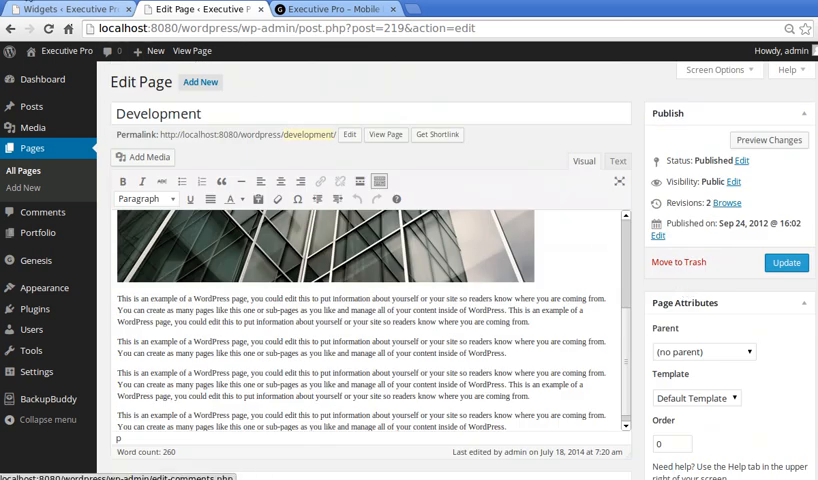
click(64, 8)
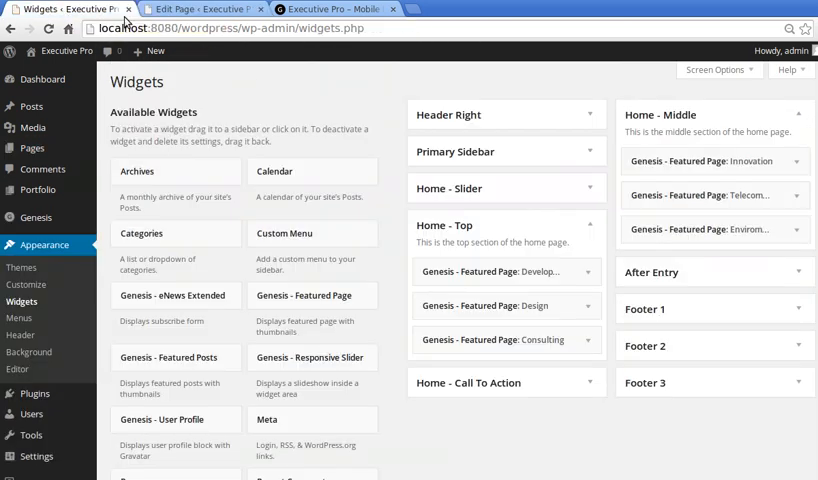
click(200, 8)
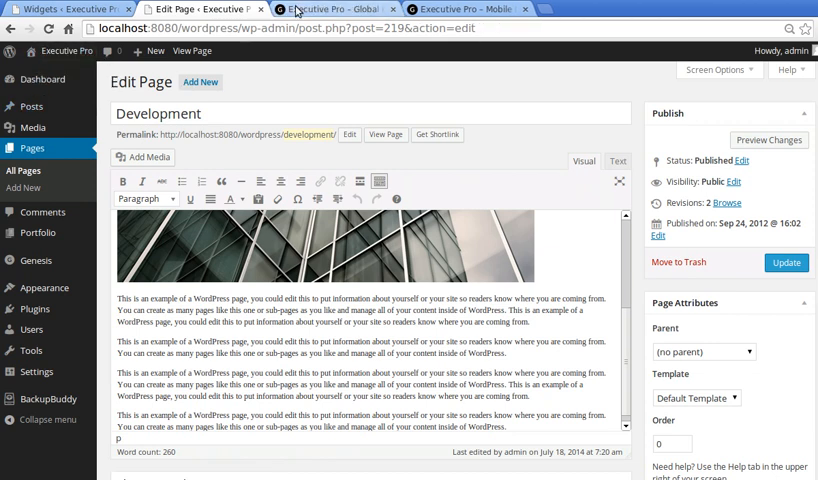
click(330, 8)
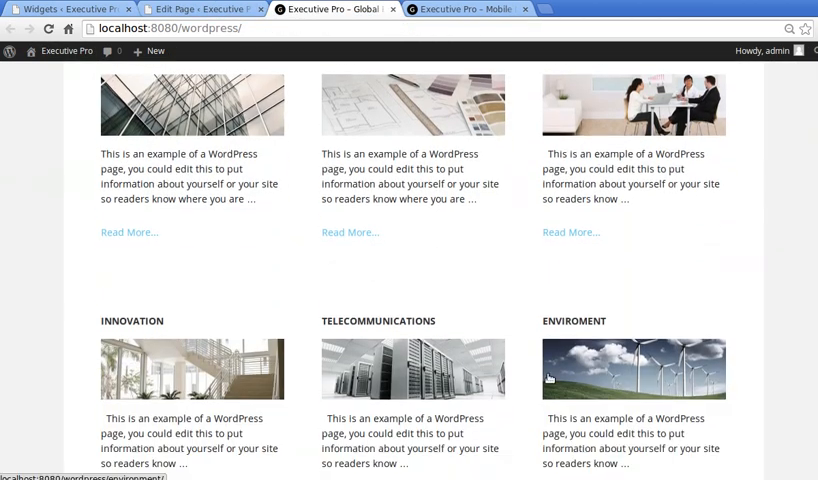
scroll(up, 3)
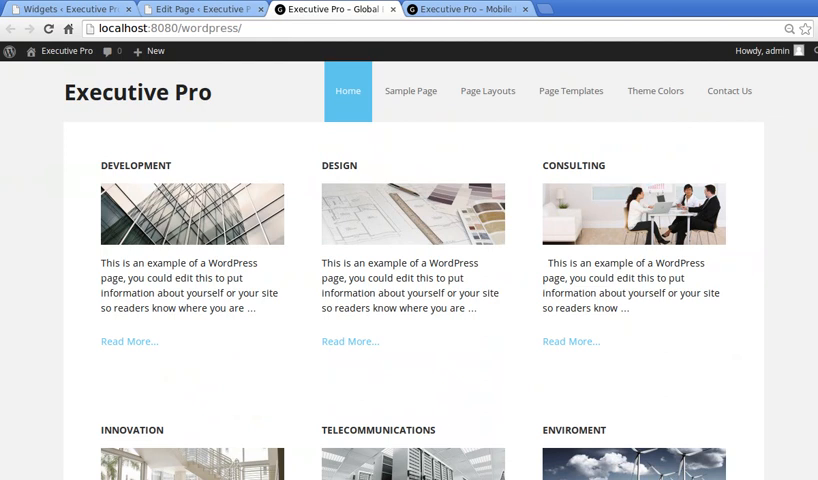